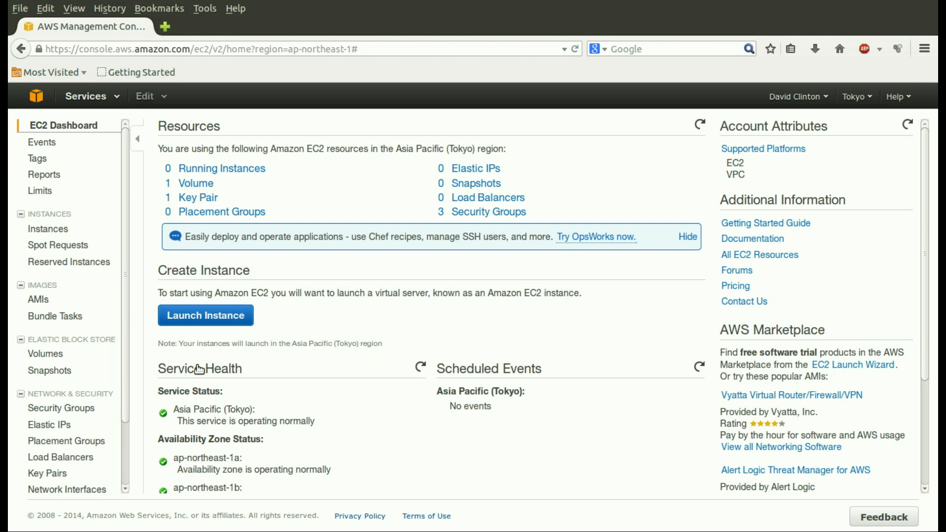
Step: Launch a new EC2 instance and scroll the Quick Start AMIs to Ubuntu Server 14.04 LTS
left_click(205, 315)
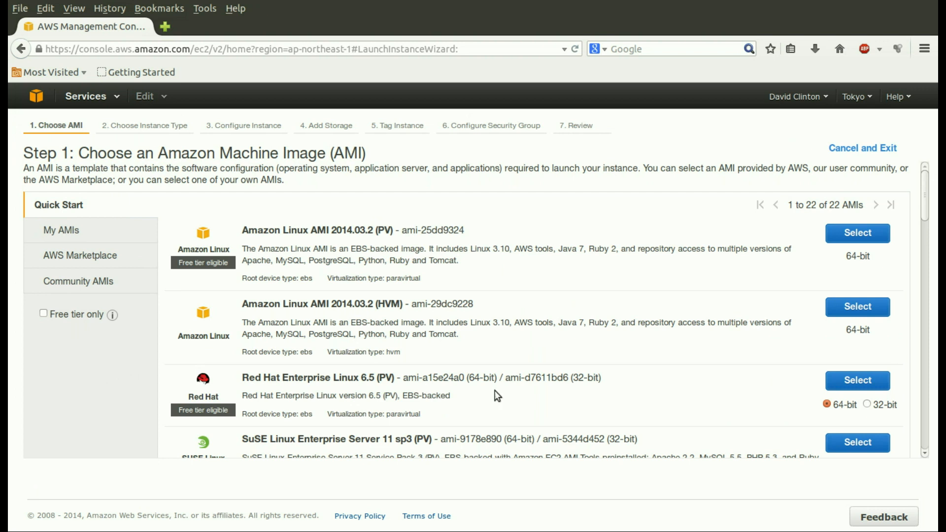
mouse_move(554, 403)
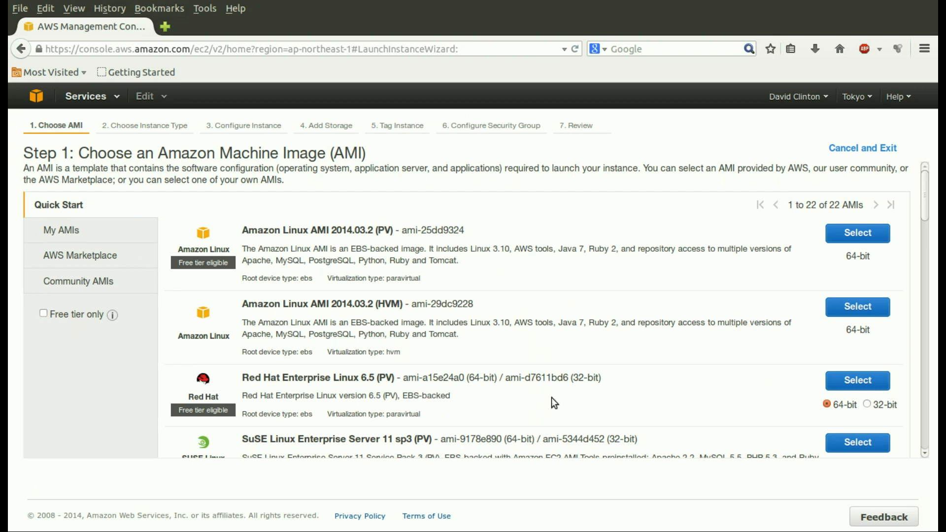
scroll("down", 3)
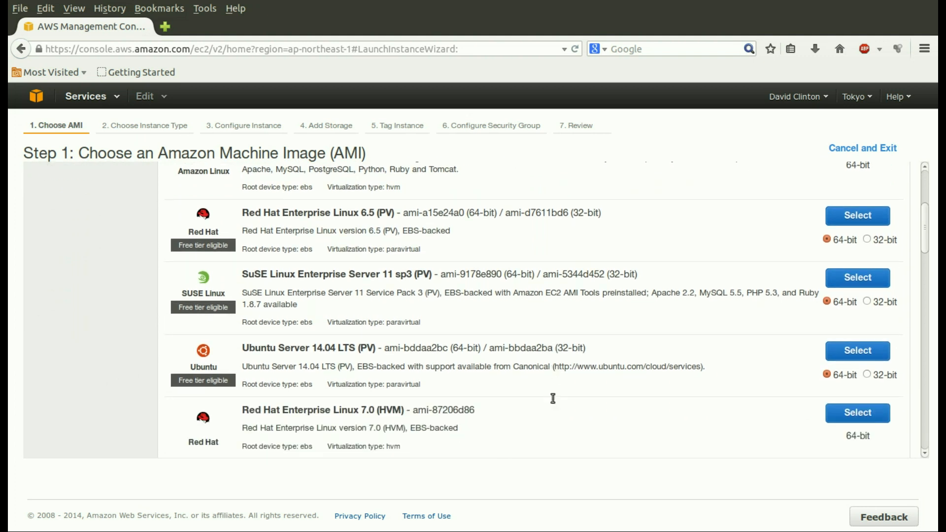
scroll("down", 3)
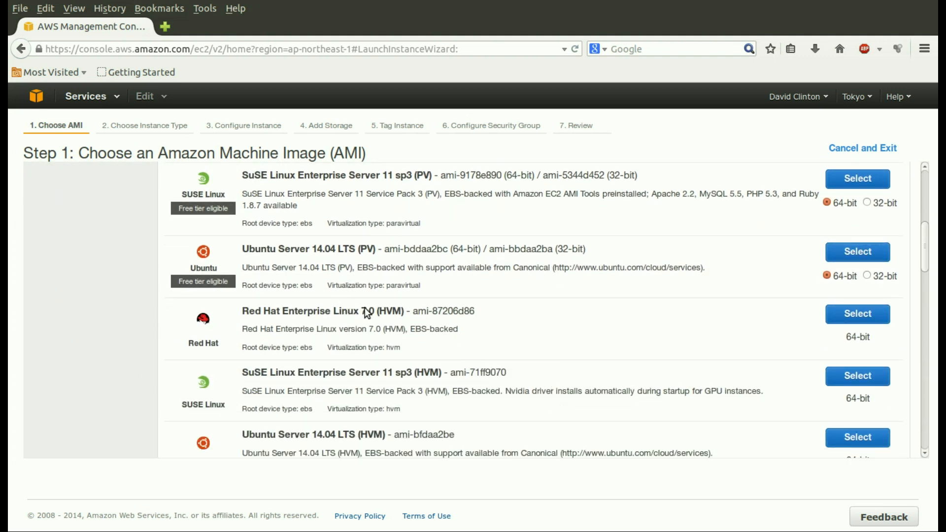
Step: Select the Ubuntu Server 14.04 LTS AMI and review instance types with t1.micro selected
left_click(856, 313)
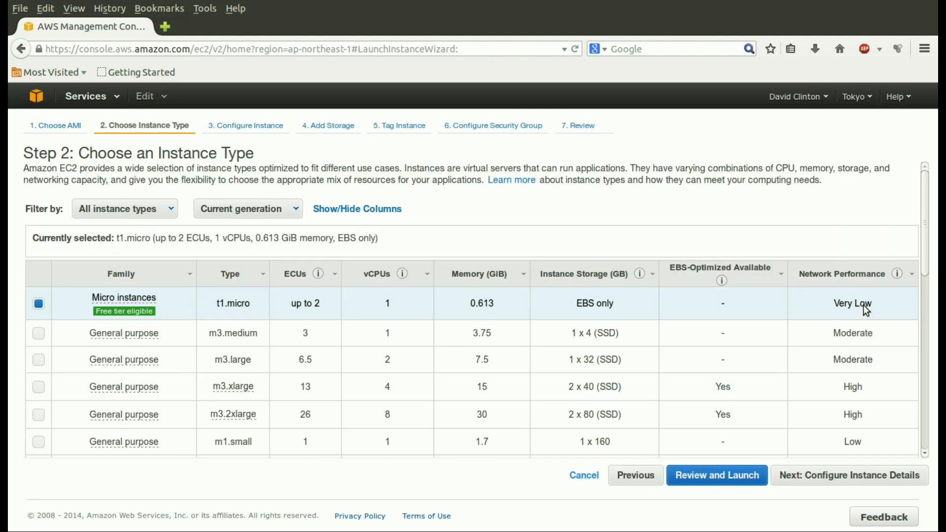
scroll("down", 3)
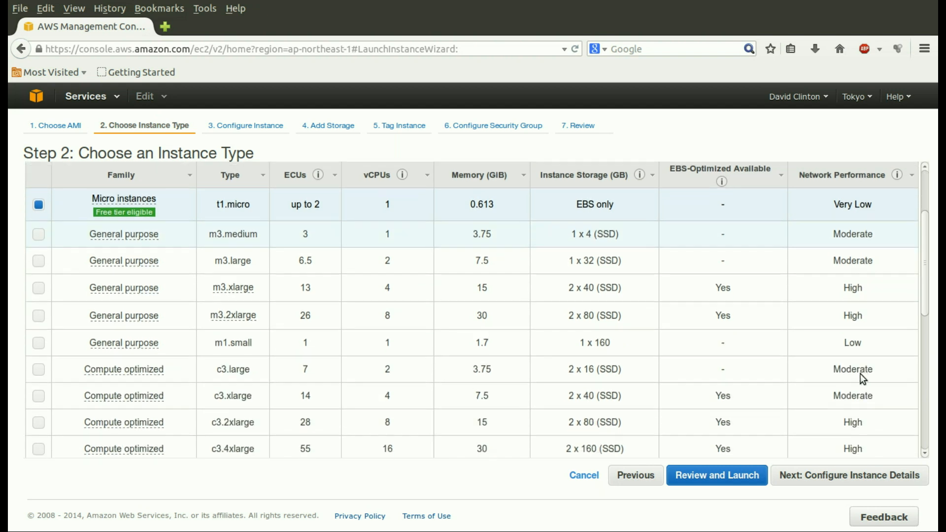
scroll("down", 3)
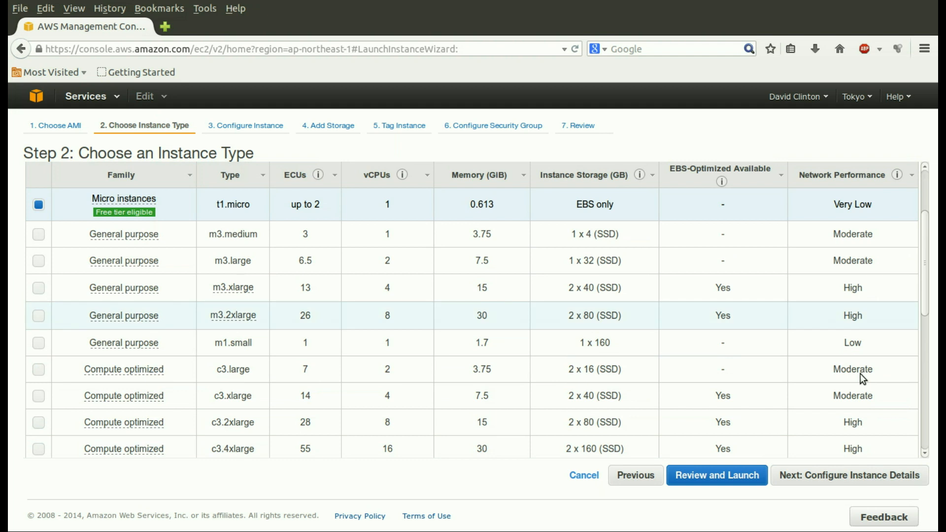
mouse_move(233, 301)
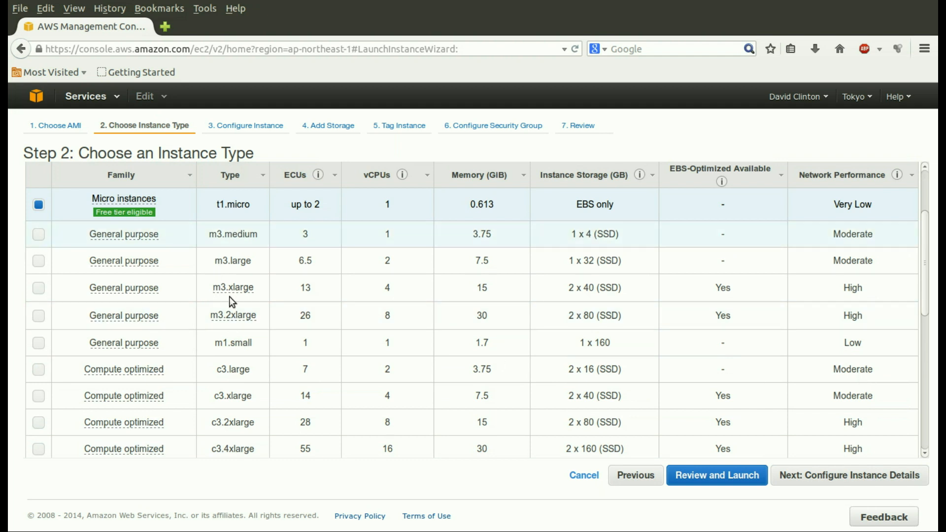
mouse_move(237, 327)
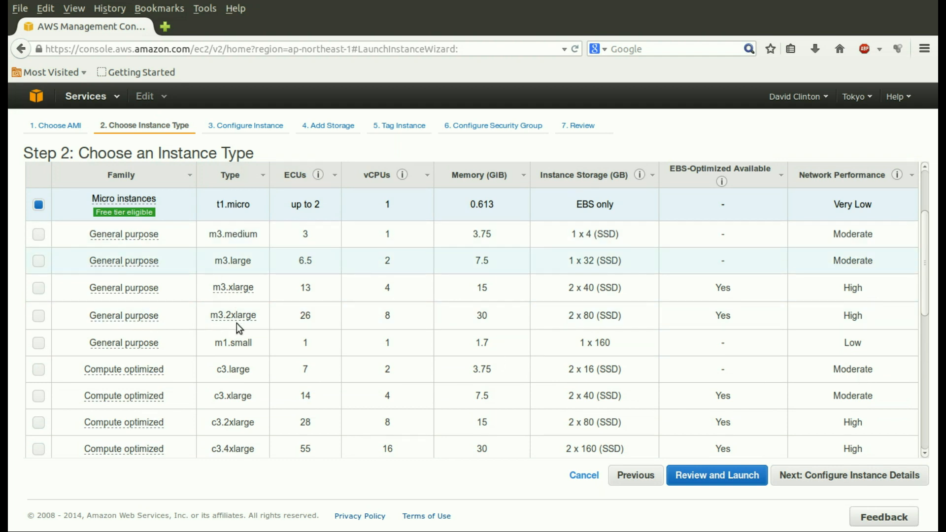
mouse_move(172, 327)
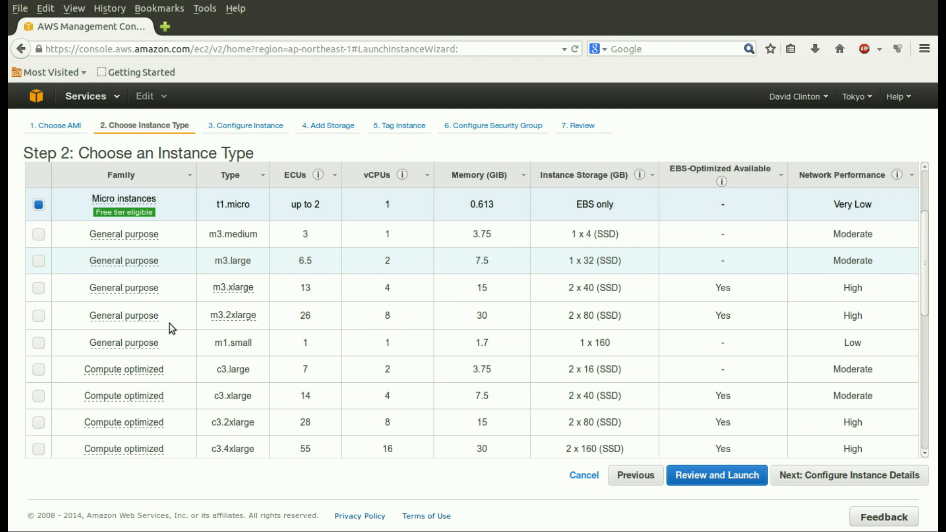
mouse_move(169, 368)
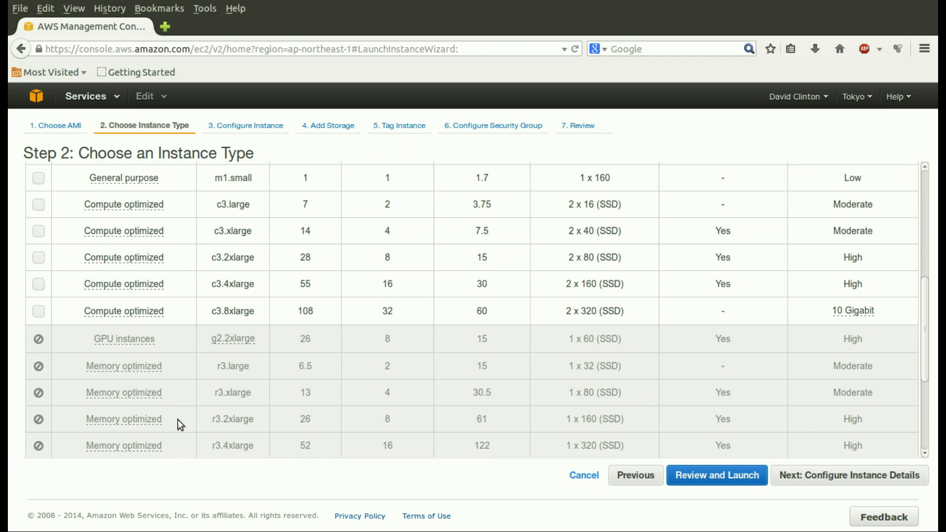
scroll("down", 3)
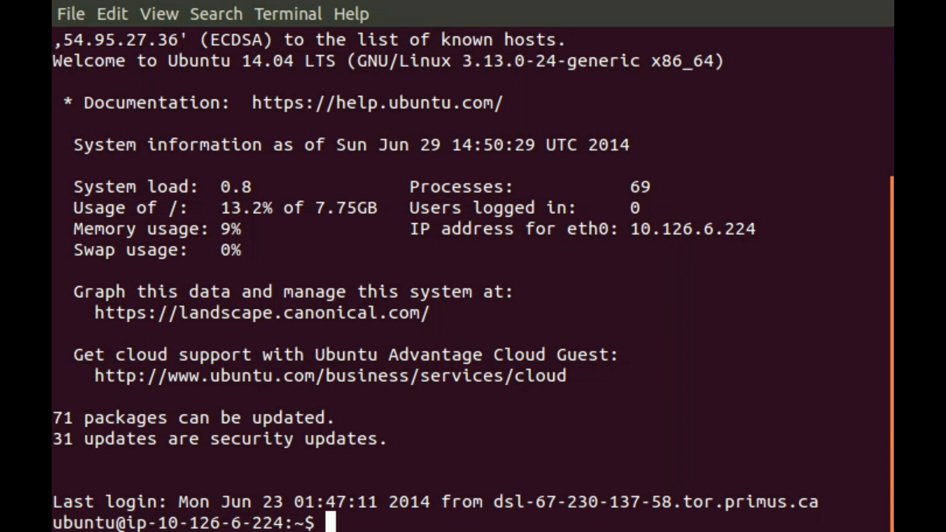
Step: Enter 'top' at the ubuntu@ip-10-126-6-224 shell prompt without running it
type("top")
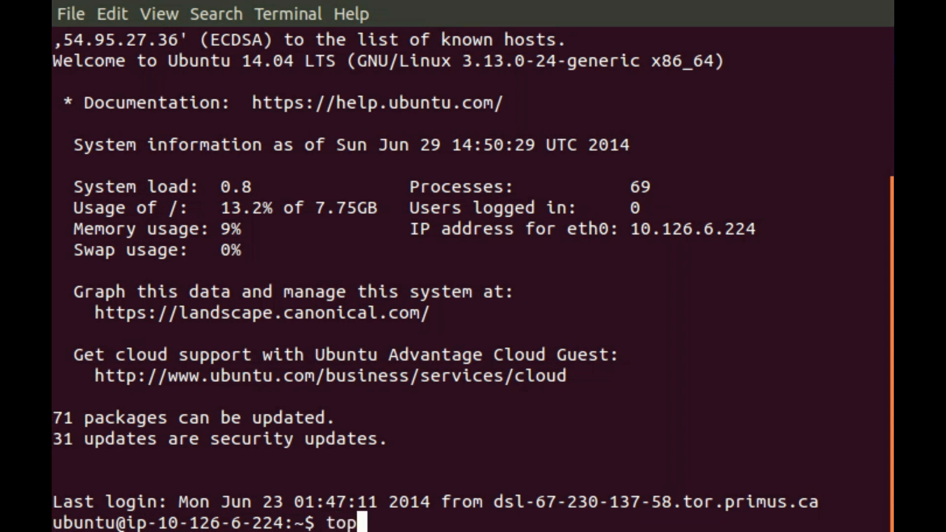